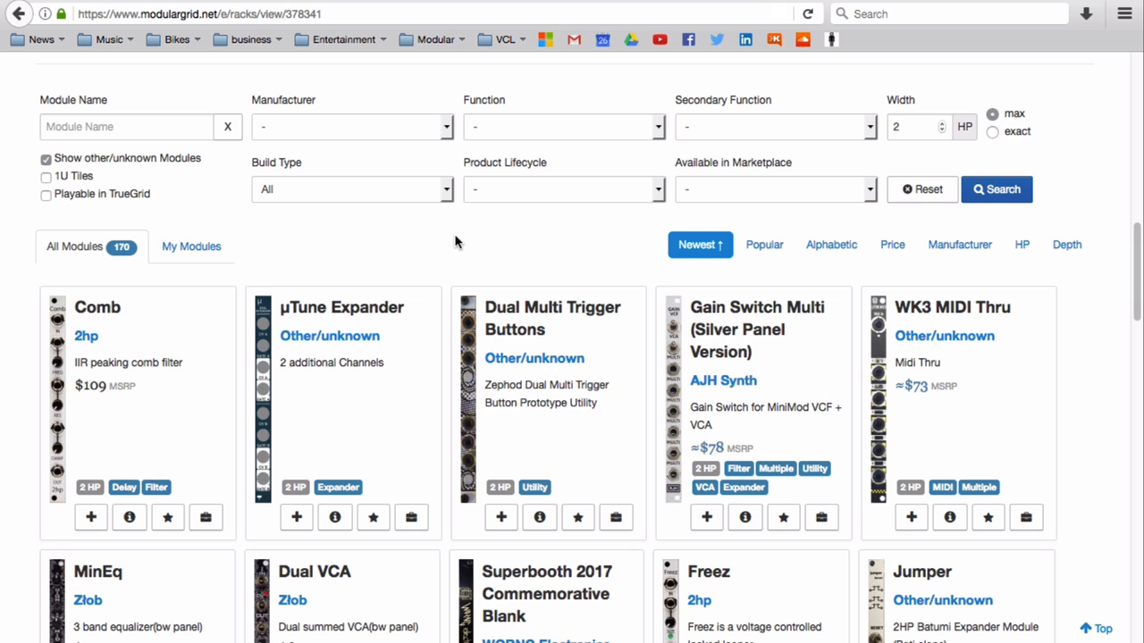
pyautogui.scroll(-3)
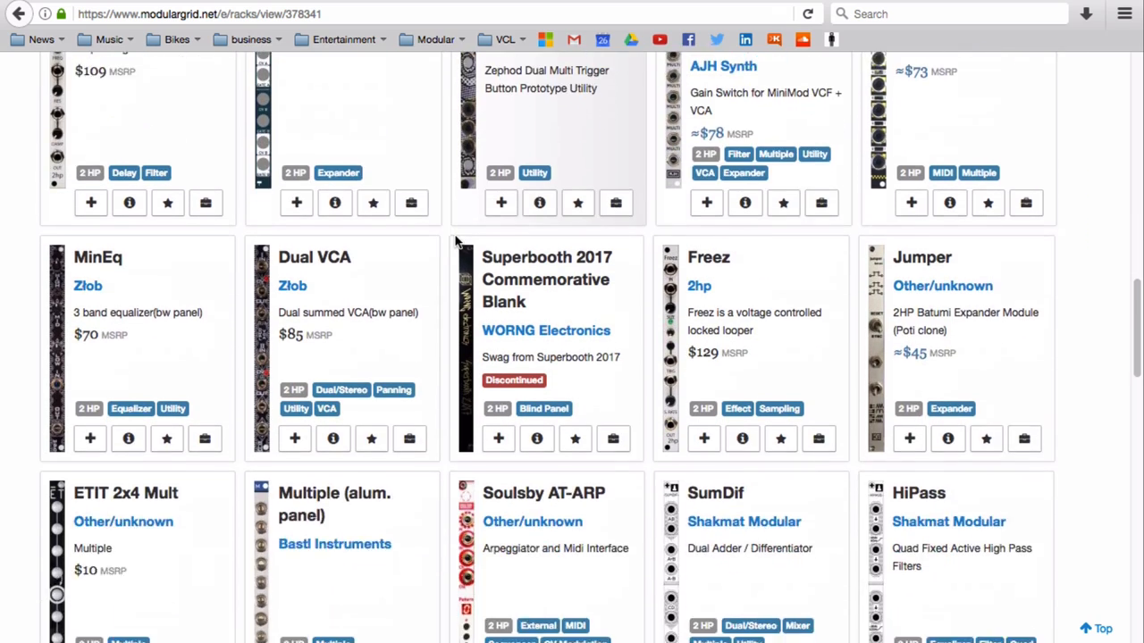
pyautogui.scroll(-3)
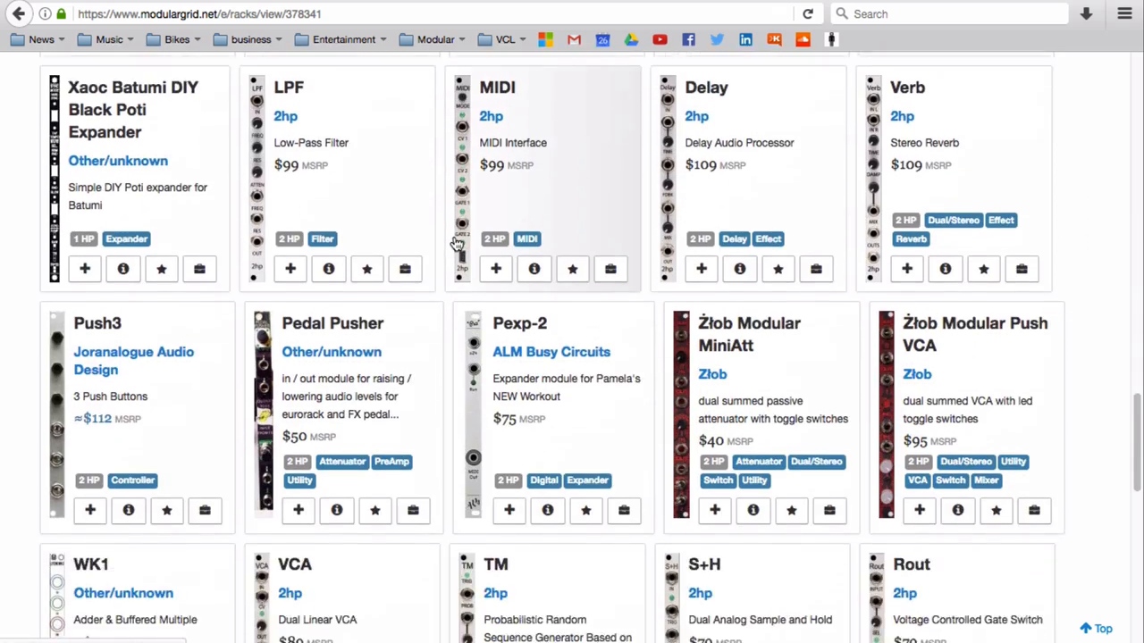